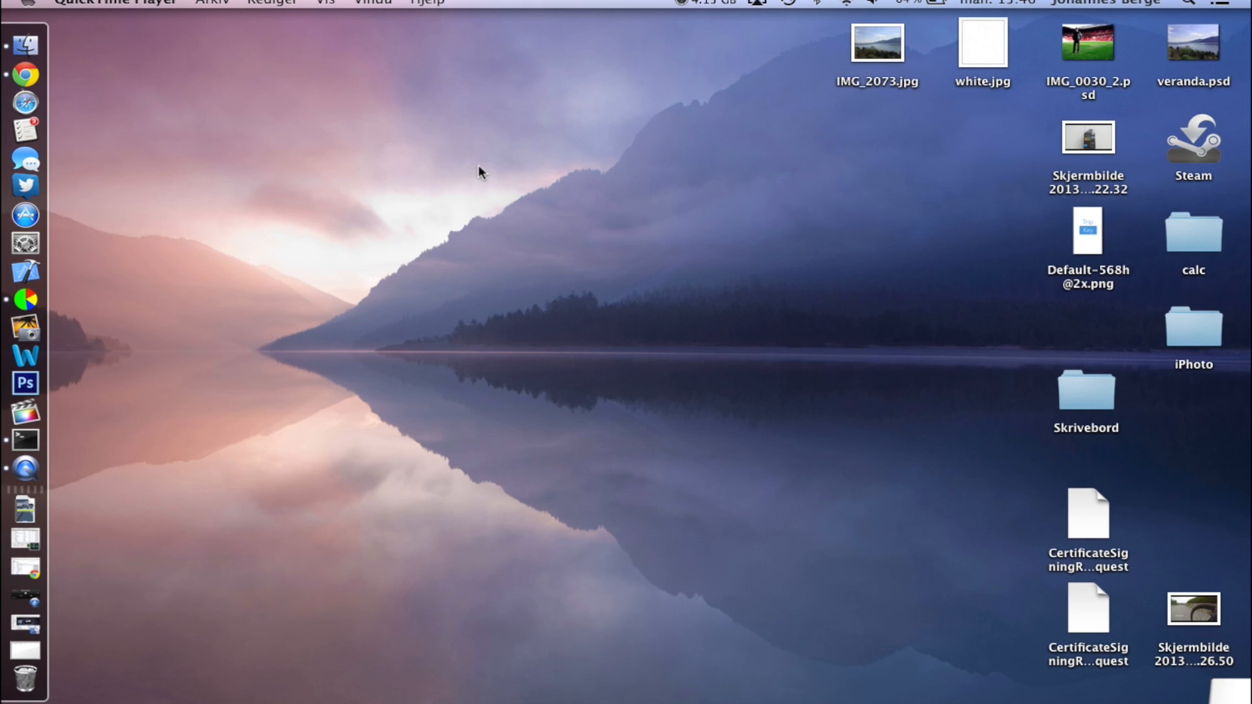
pyautogui.moveTo(505, 317)
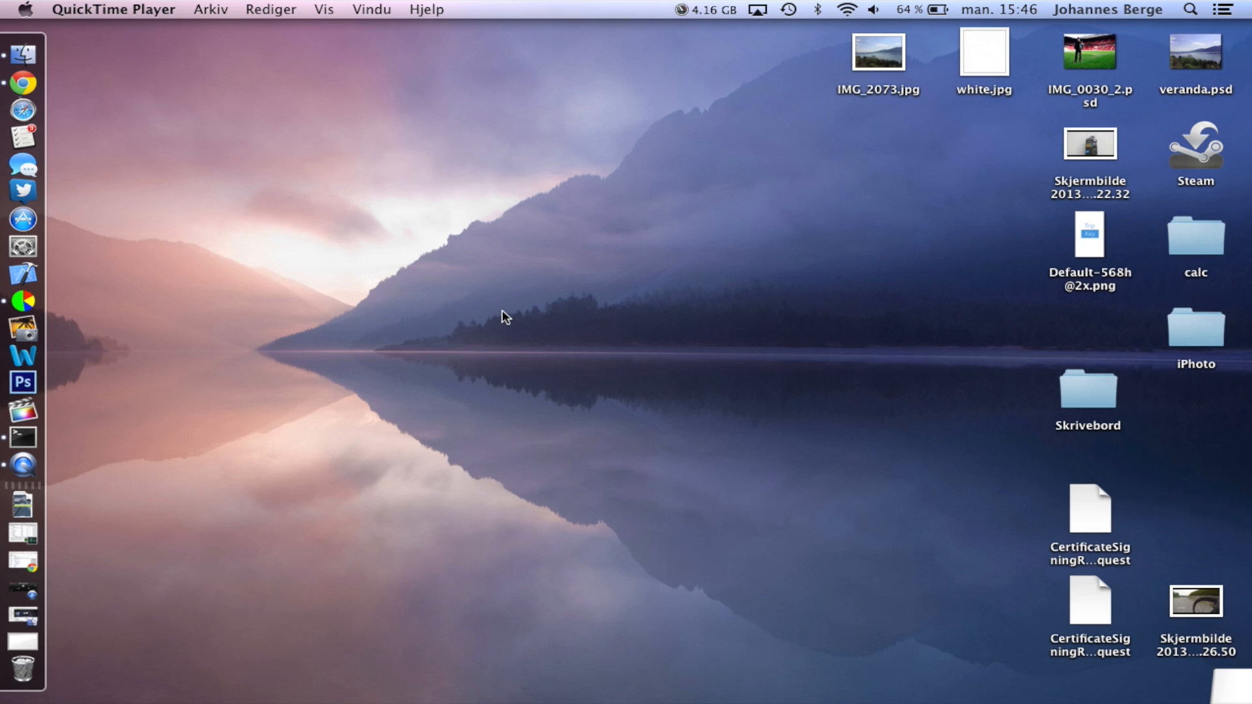
pyautogui.moveTo(23, 673)
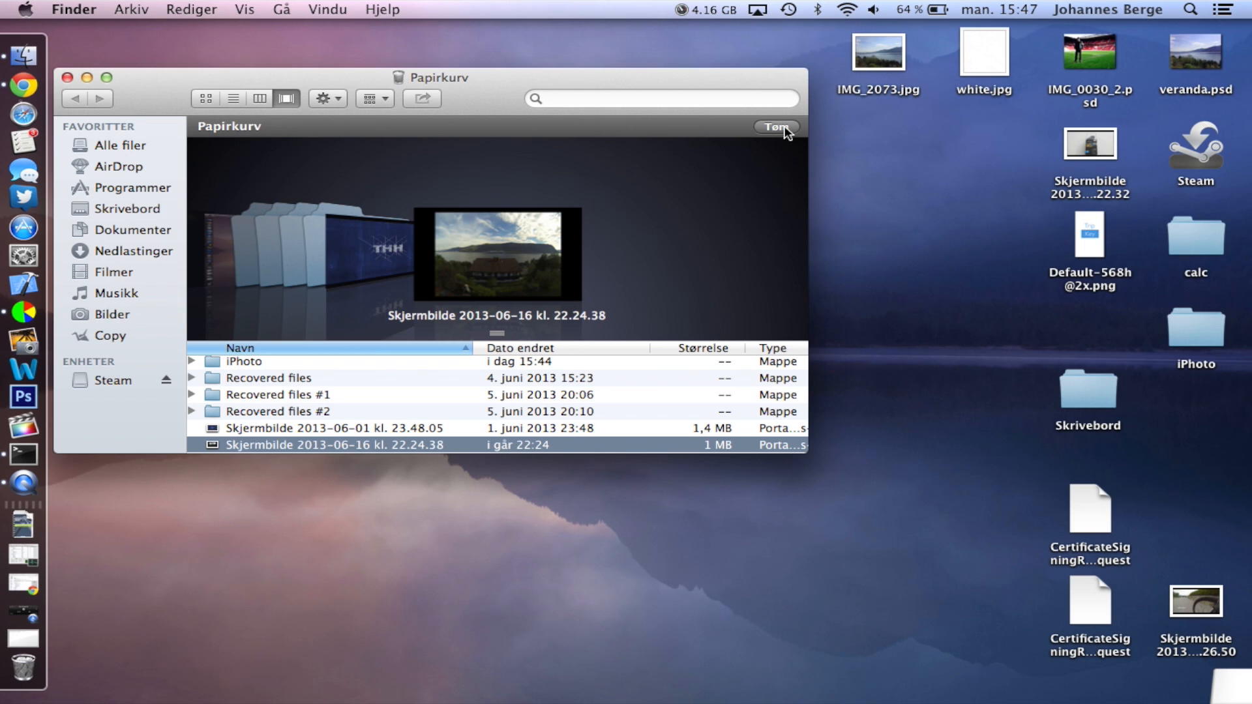
pyautogui.moveTo(26, 454)
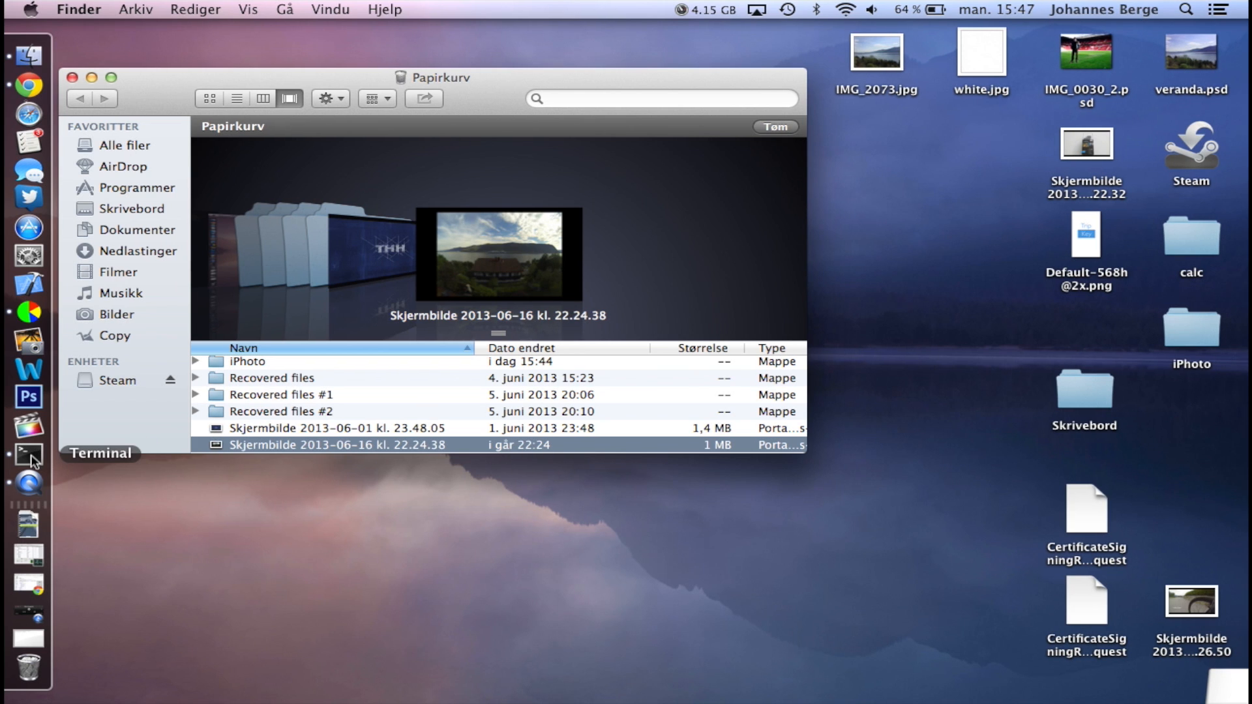
# - Open a Terminal window and type 'sudo rm -R' at the bash prompt
pyautogui.click(28, 437)
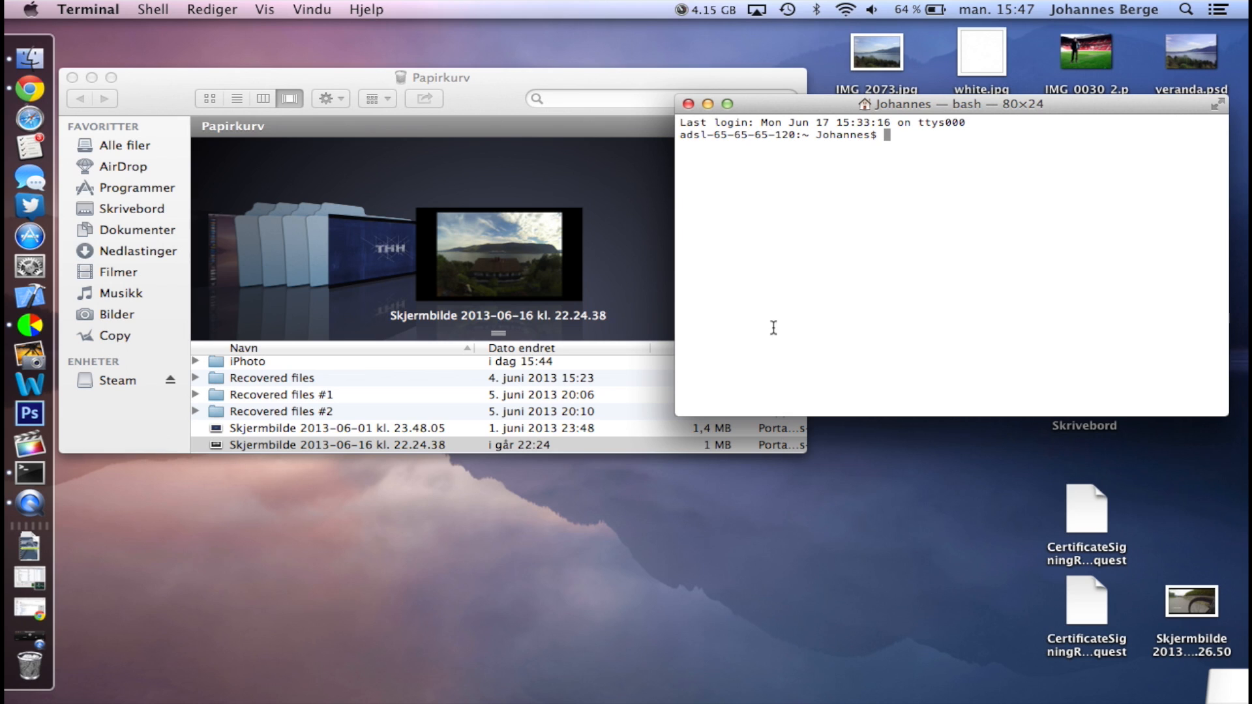
pyautogui.moveTo(936, 150)
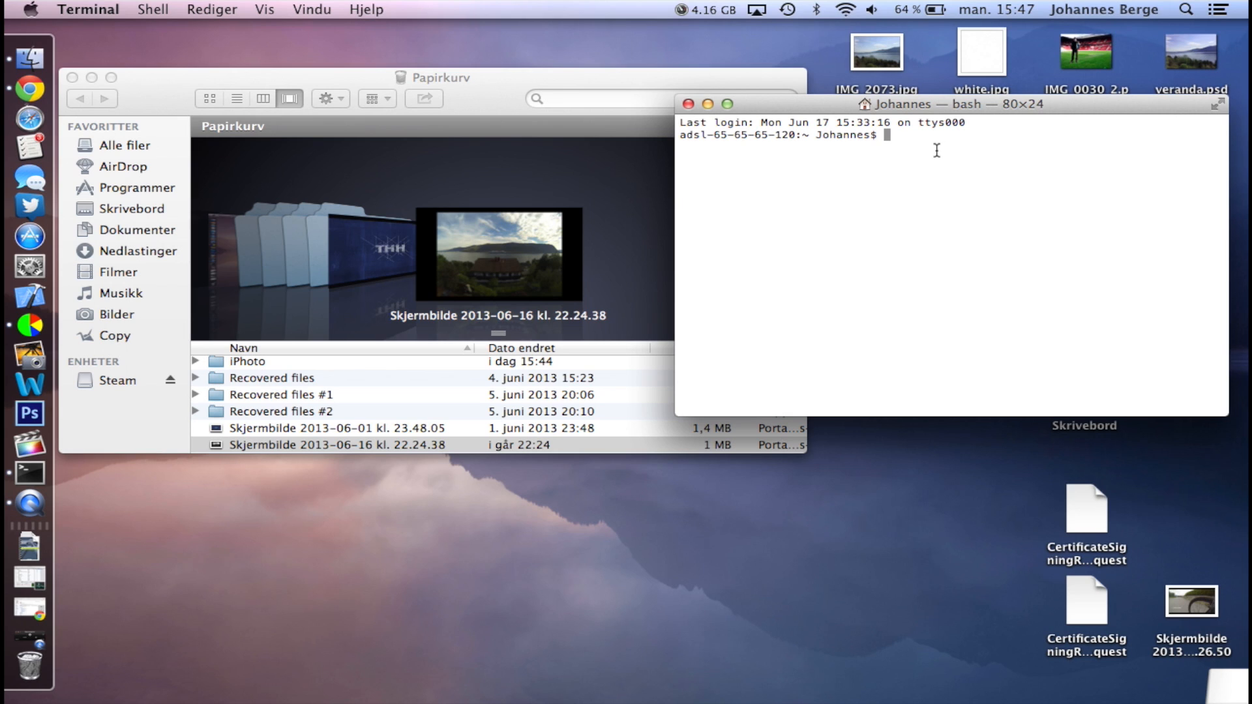
pyautogui.write('su')
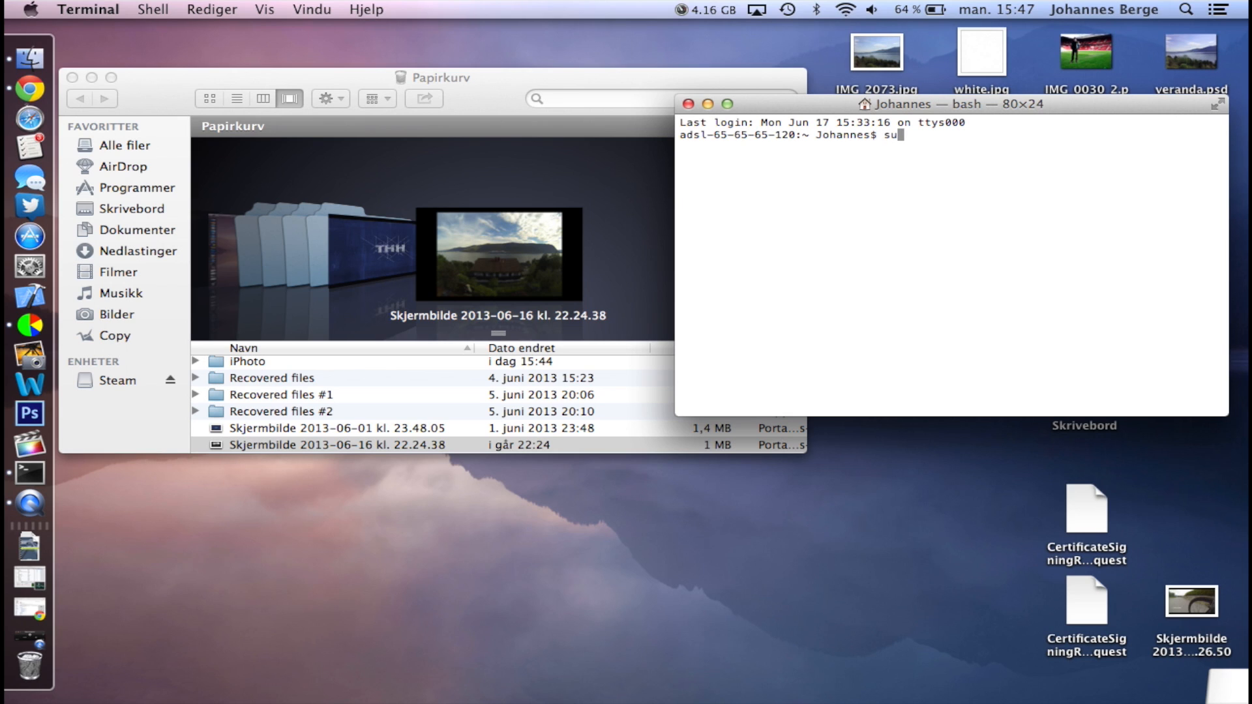
pyautogui.write('do')
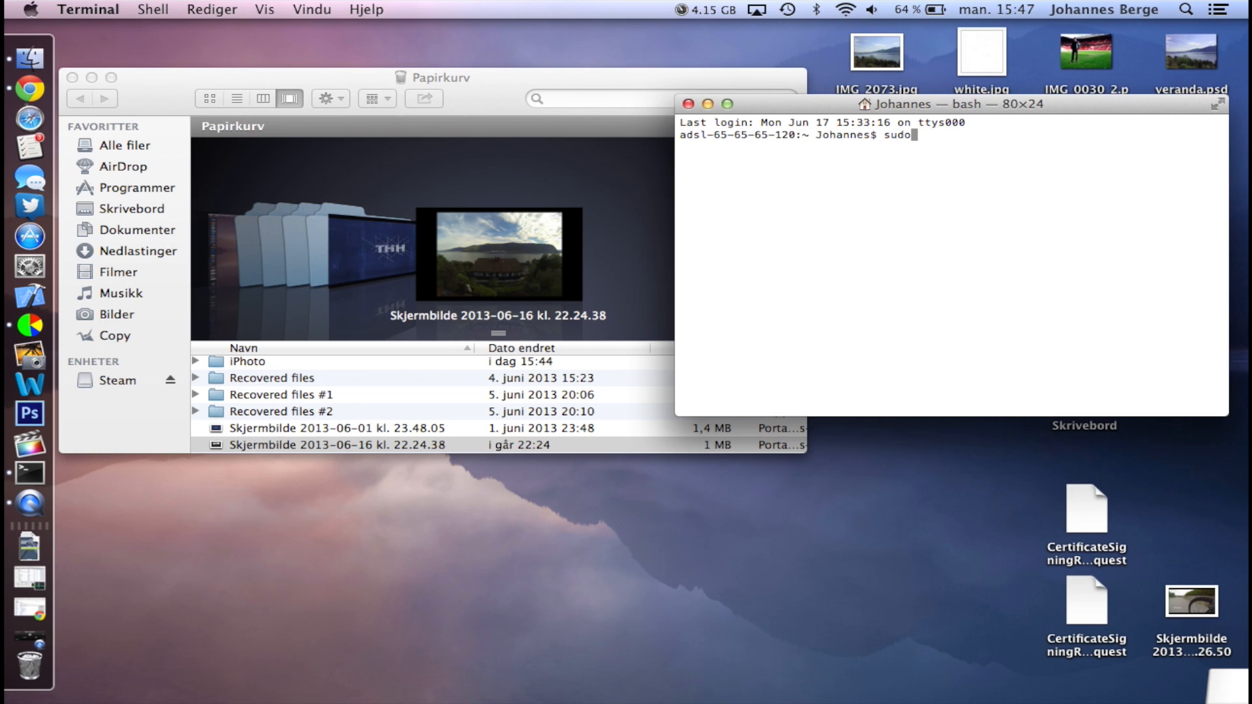
pyautogui.write('r')
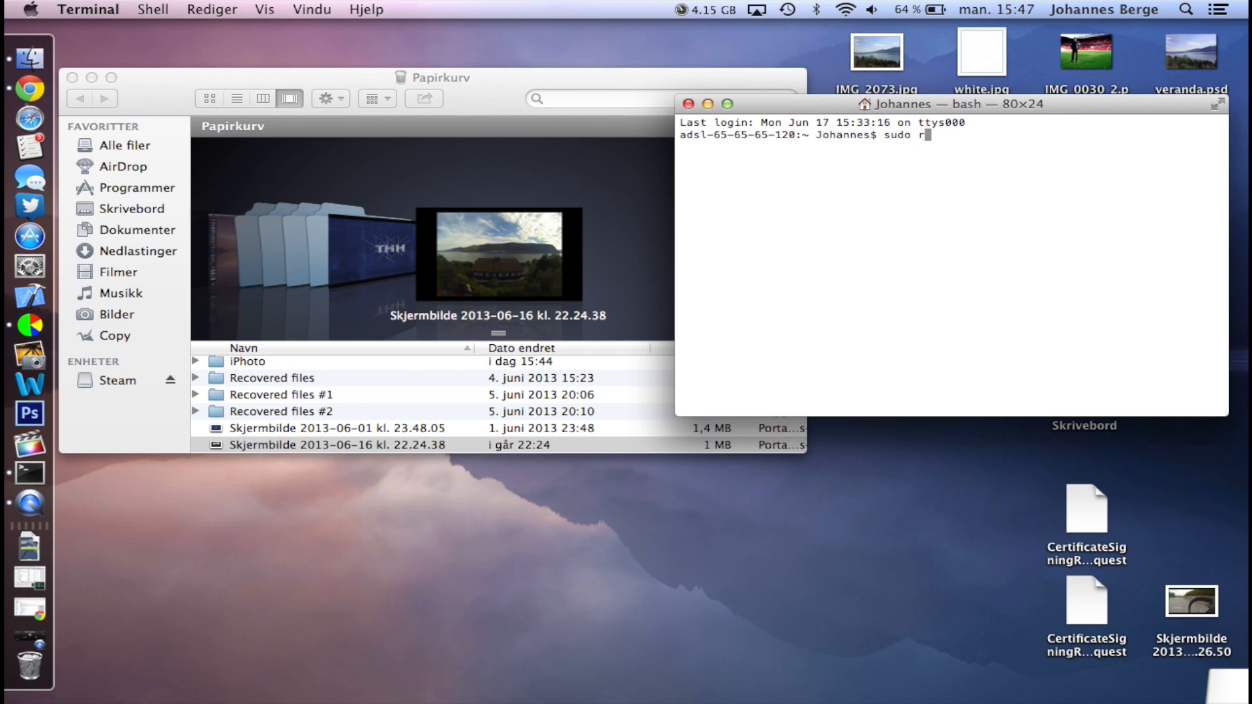
pyautogui.write('m')
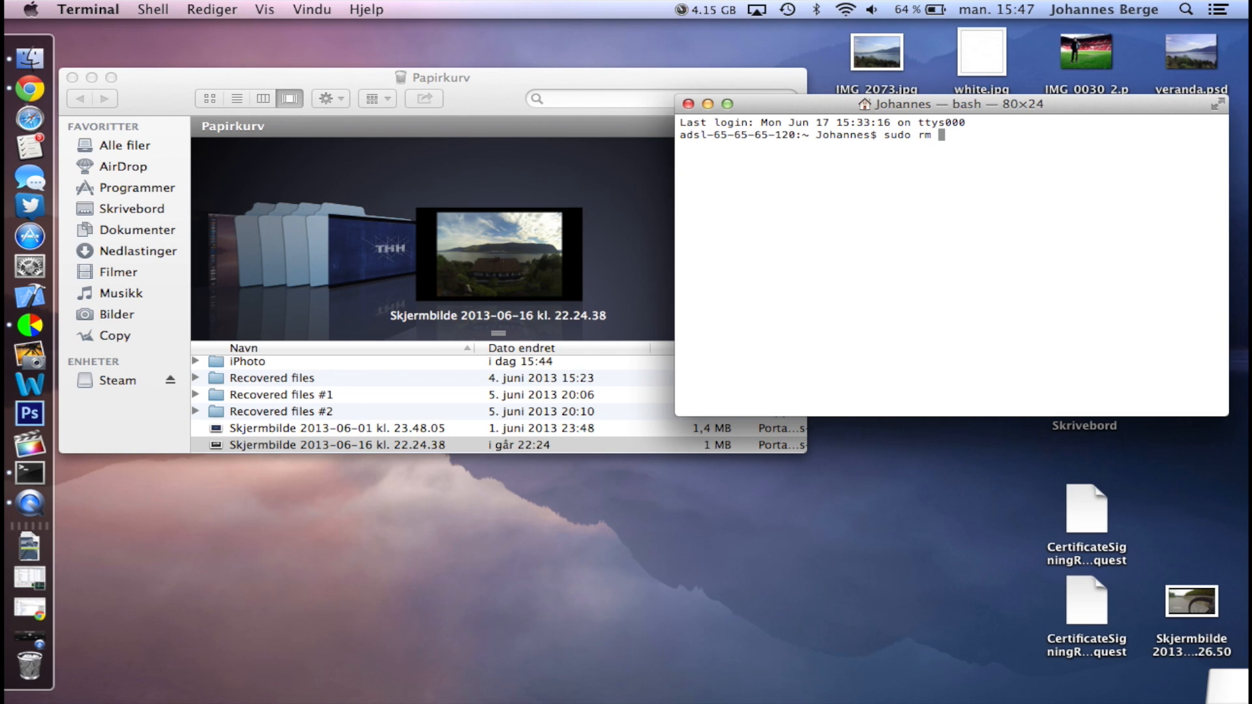
pyautogui.write('-')
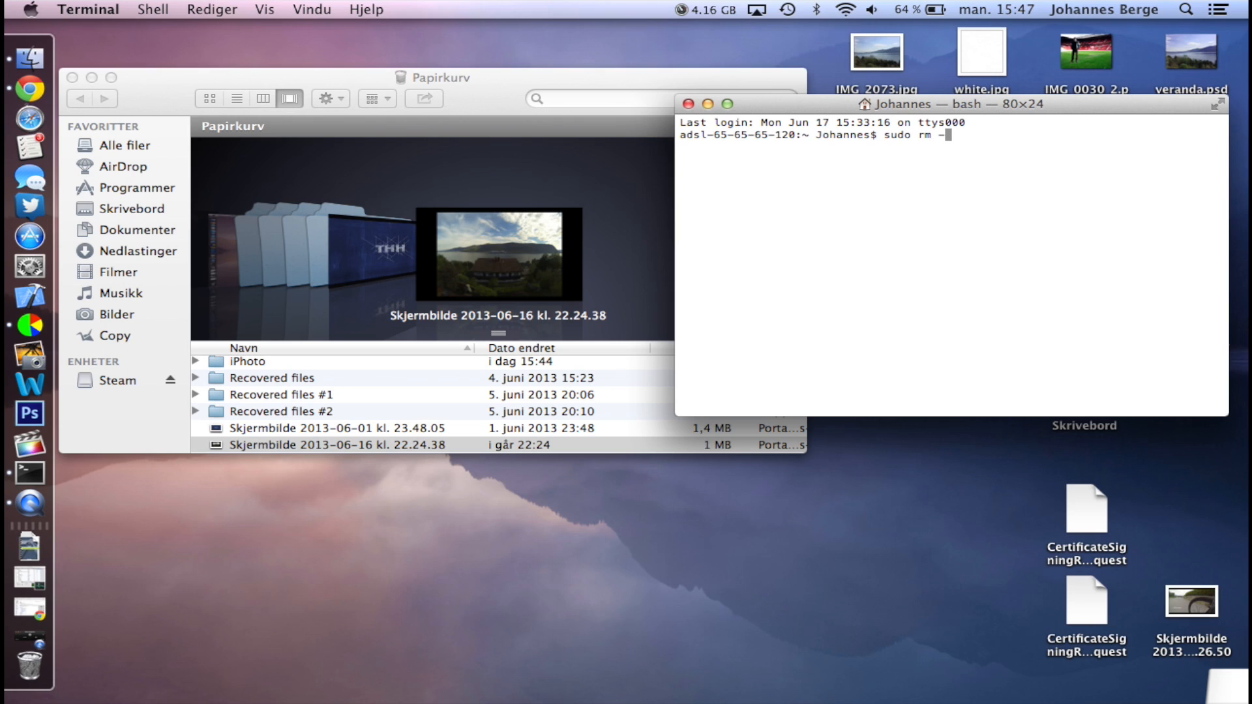
pyautogui.write('R')
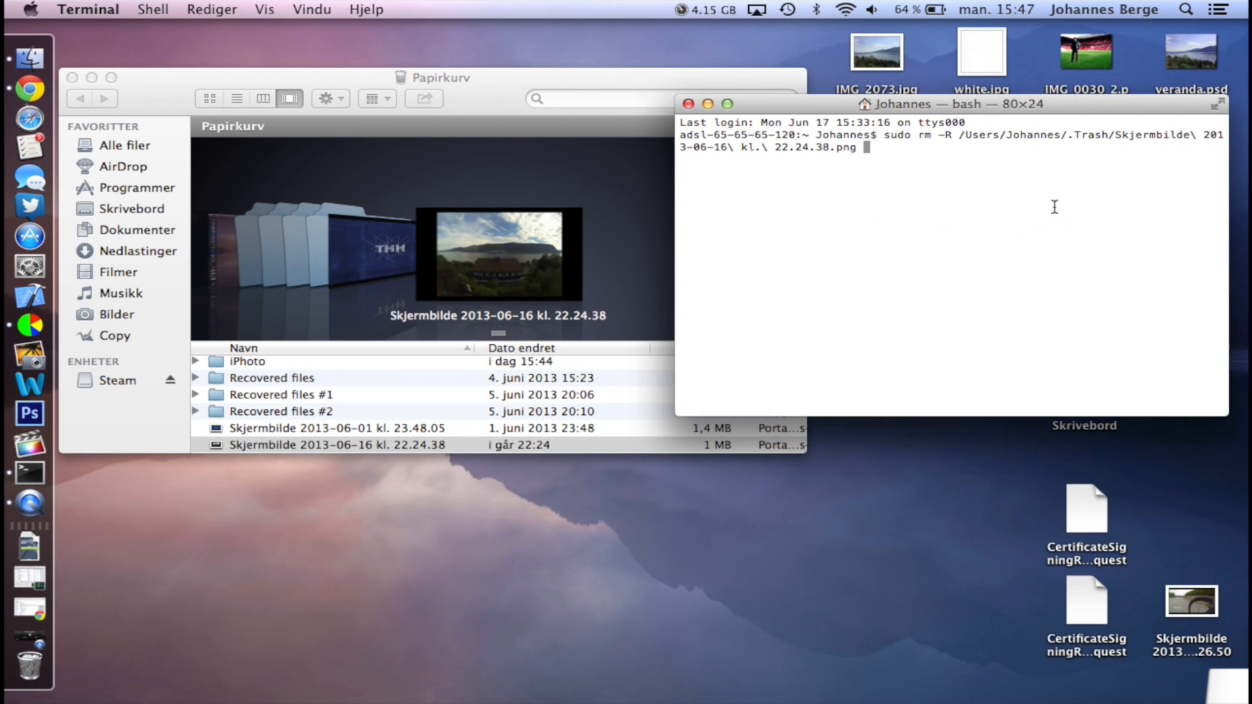
# - Run 'sudo rm -R' on the Skjermbilde 2013-06-16 kl. 22.24.38.png Trash file
pyautogui.press('Return')
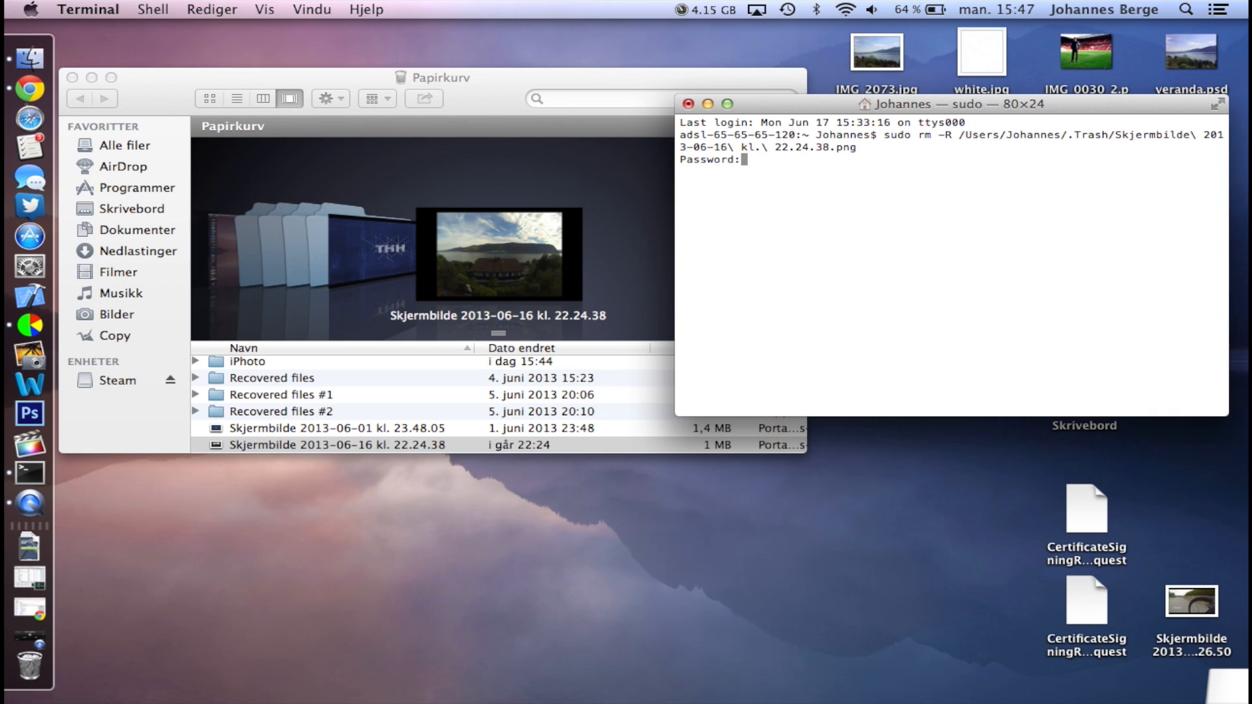